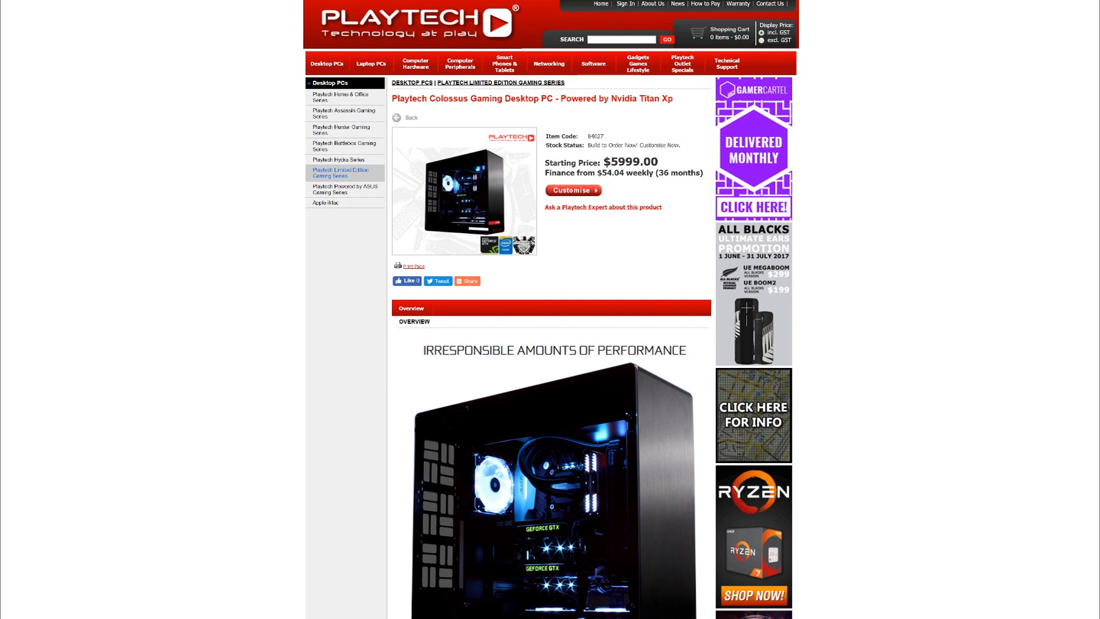
Customise the Colossus Gaming Desktop PC to view its components and $8498 total
click(572, 190)
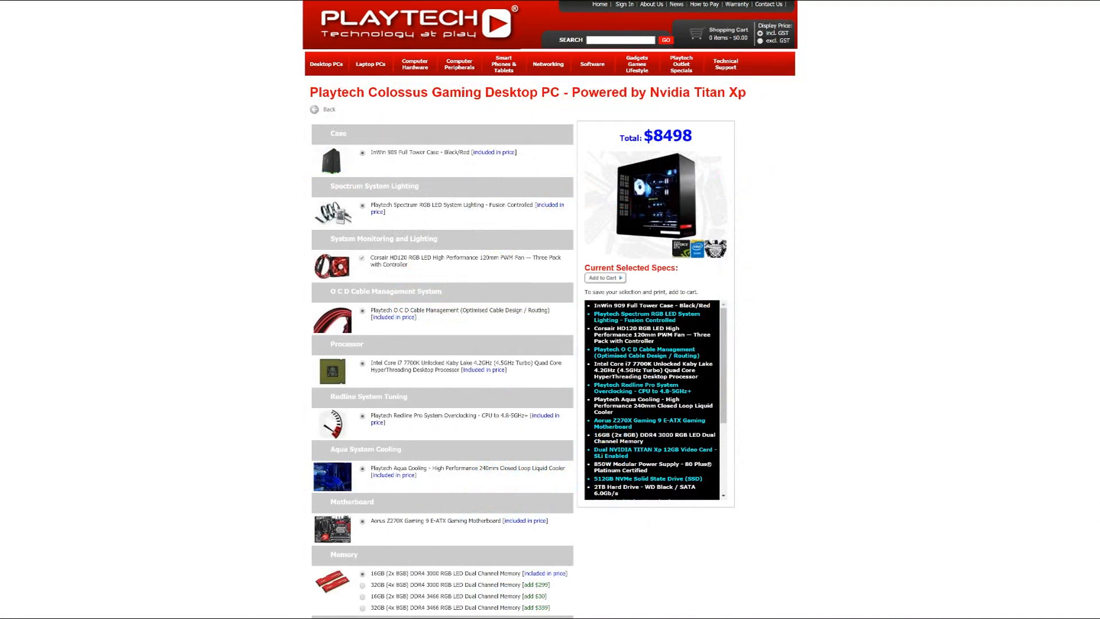